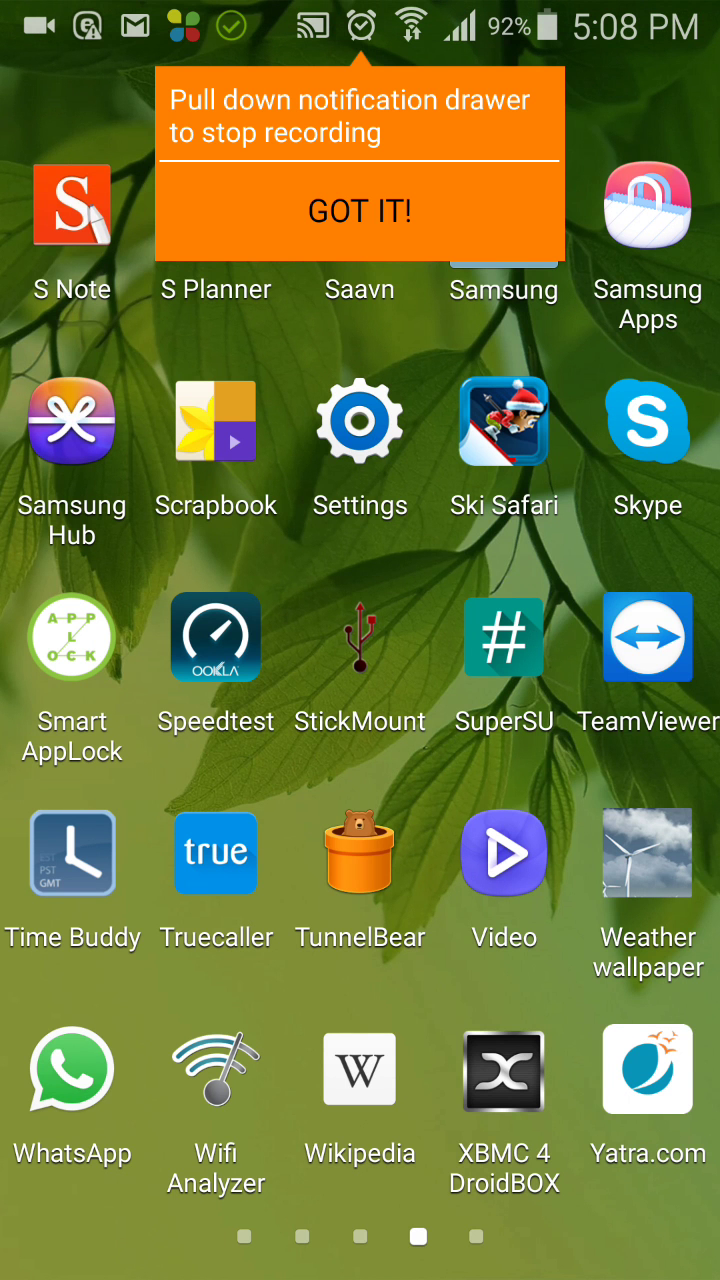
Dismiss the recorder tip so ES File Explorer can be launched to the sdcard folder.
left_click(360, 212)
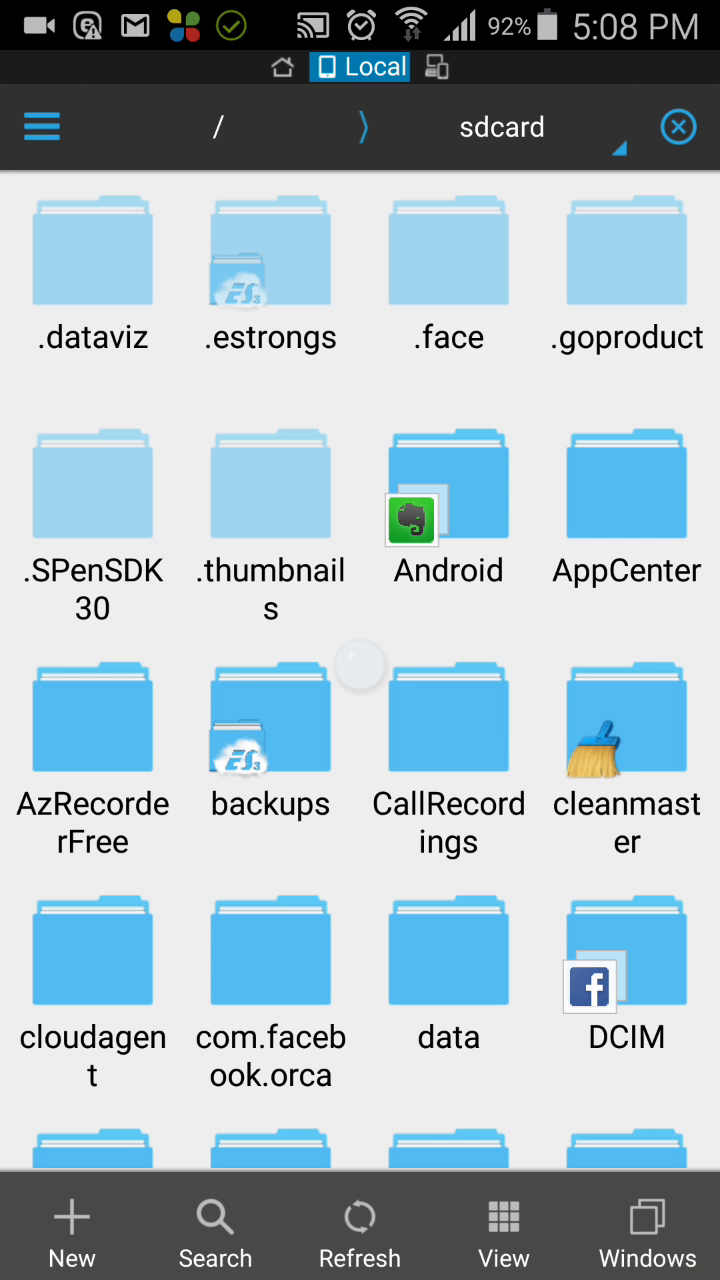
Show the Fast Access panel with Tools expanded to reveal Show hidden files (on).
left_click(44, 126)
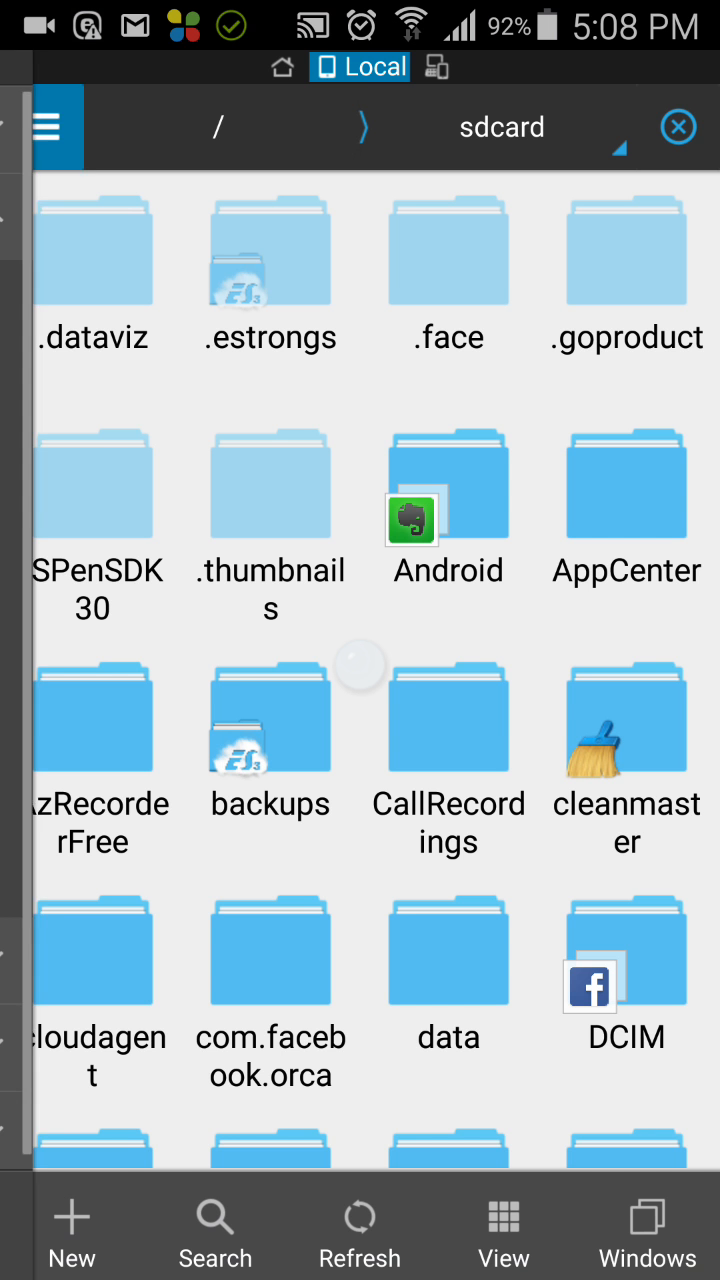
left_click(52, 126)
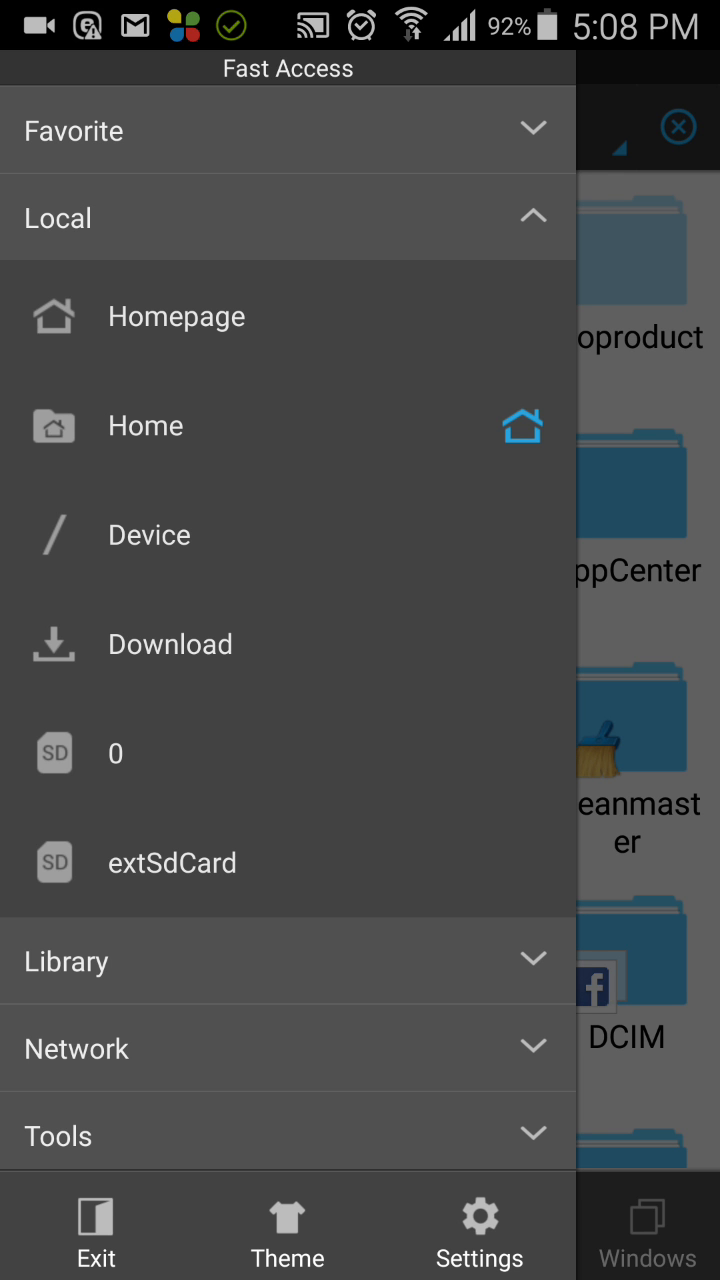
left_click(288, 1048)
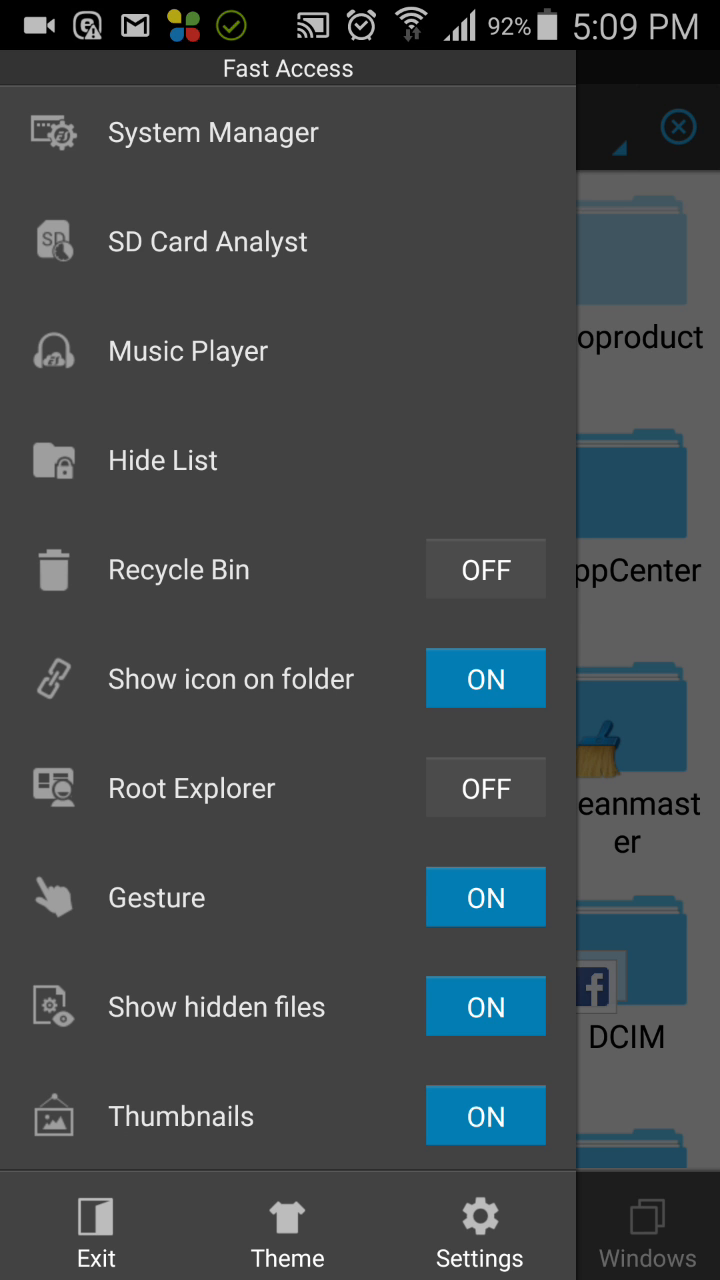
left_click(486, 1006)
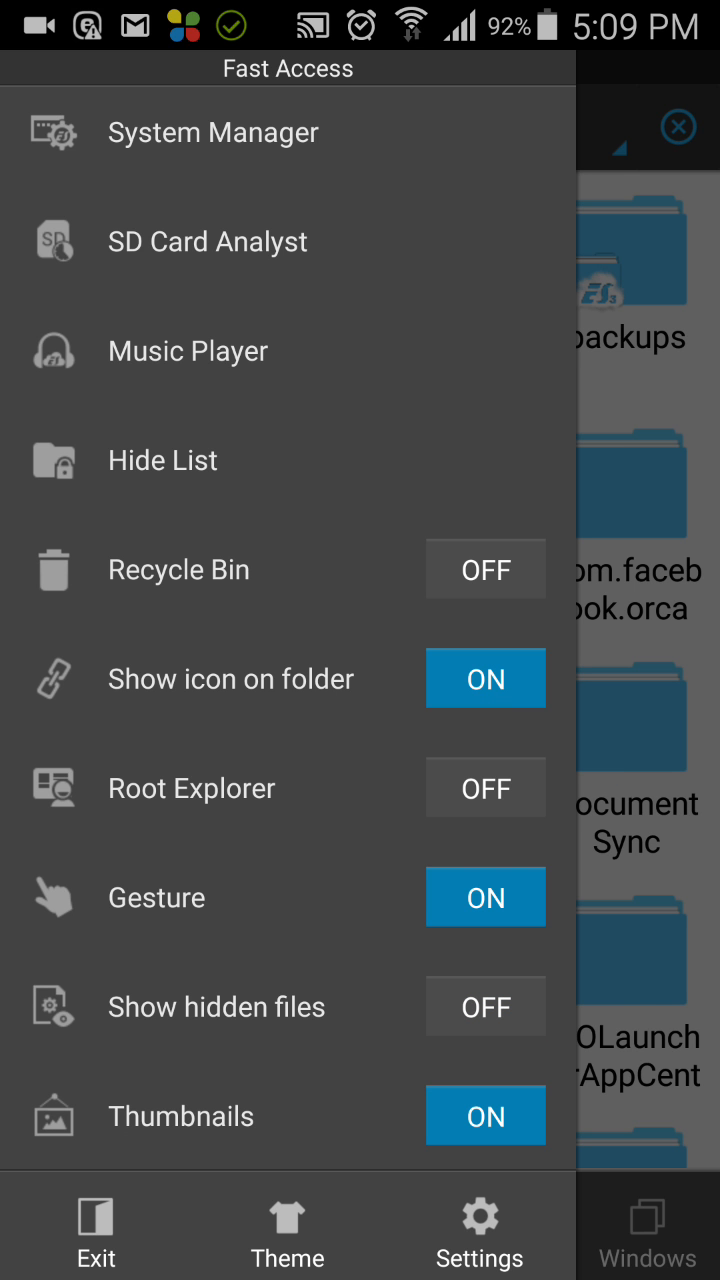
left_click(486, 1006)
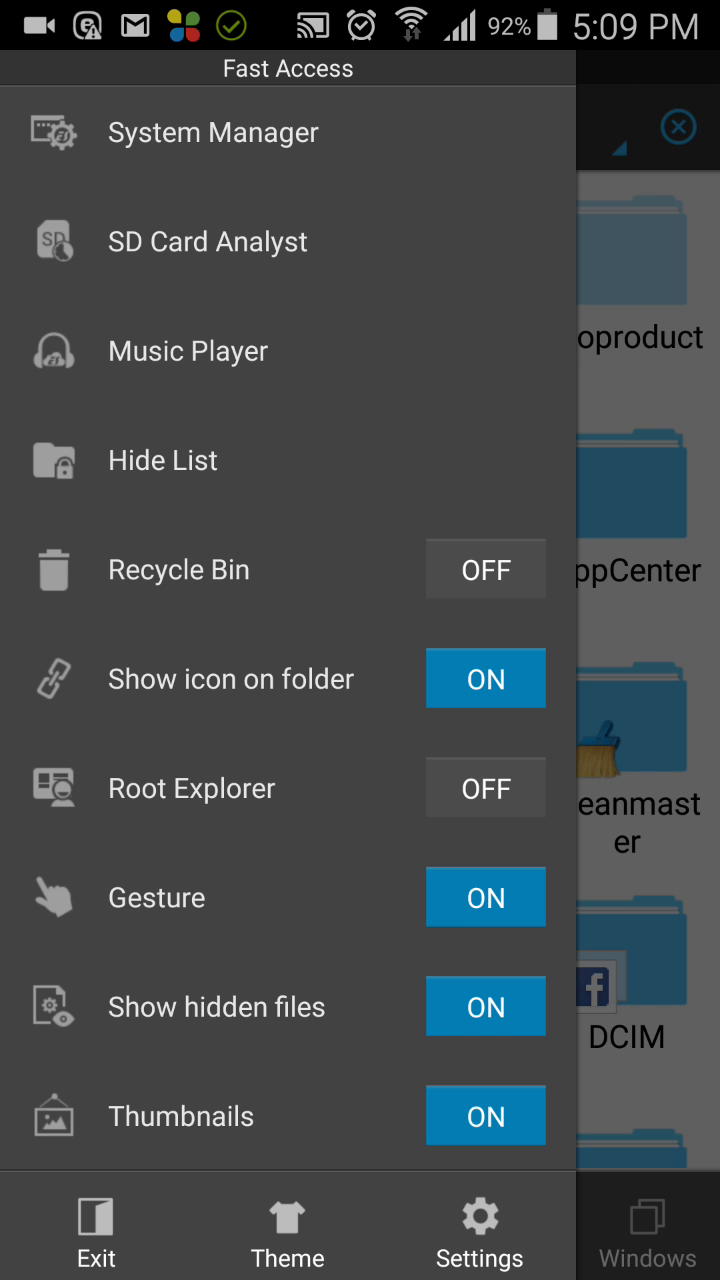
scroll("down", 3)
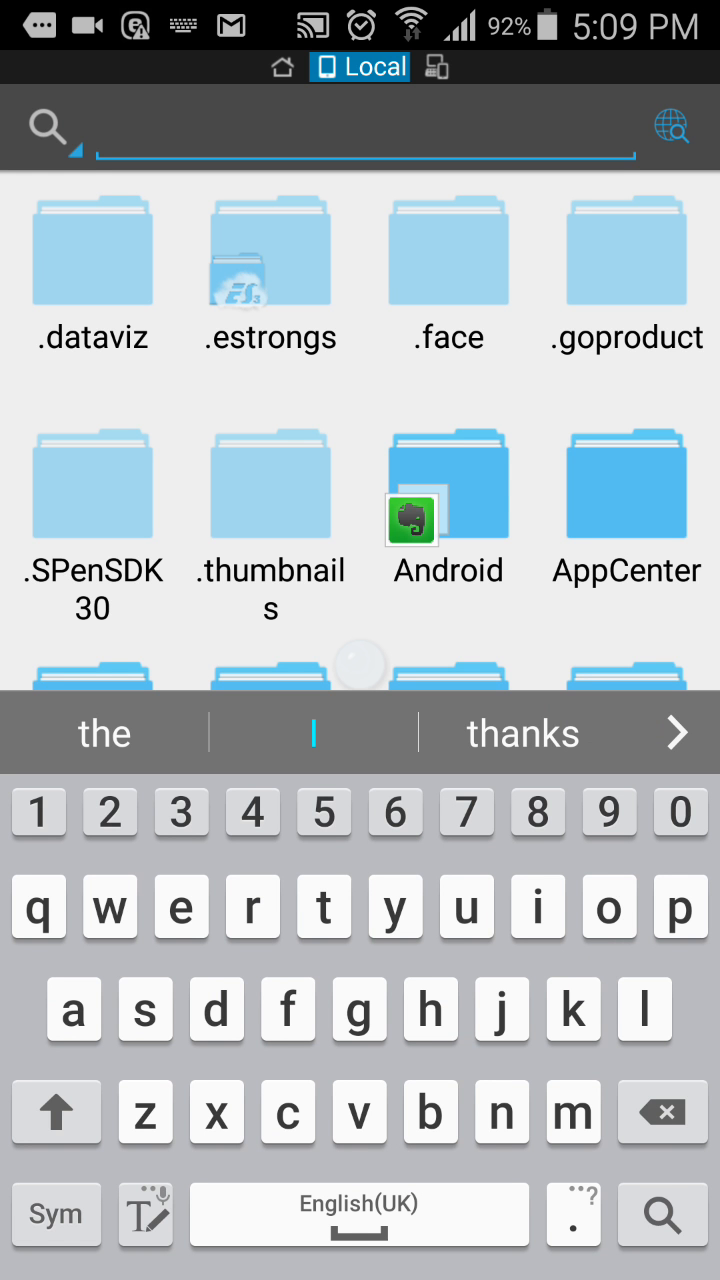
Search storage for 'prison' from the typed 'pr' to reach the TVShows > Prison Break folder.
type("pr")
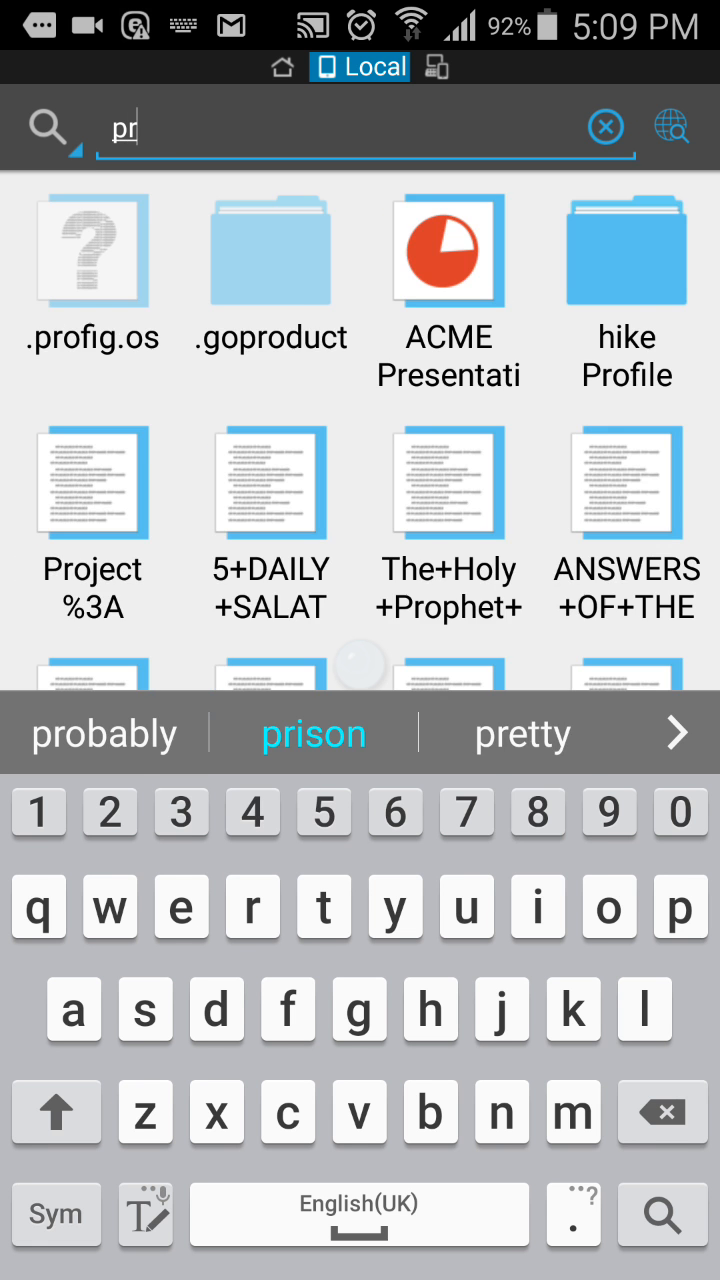
left_click(312, 734)
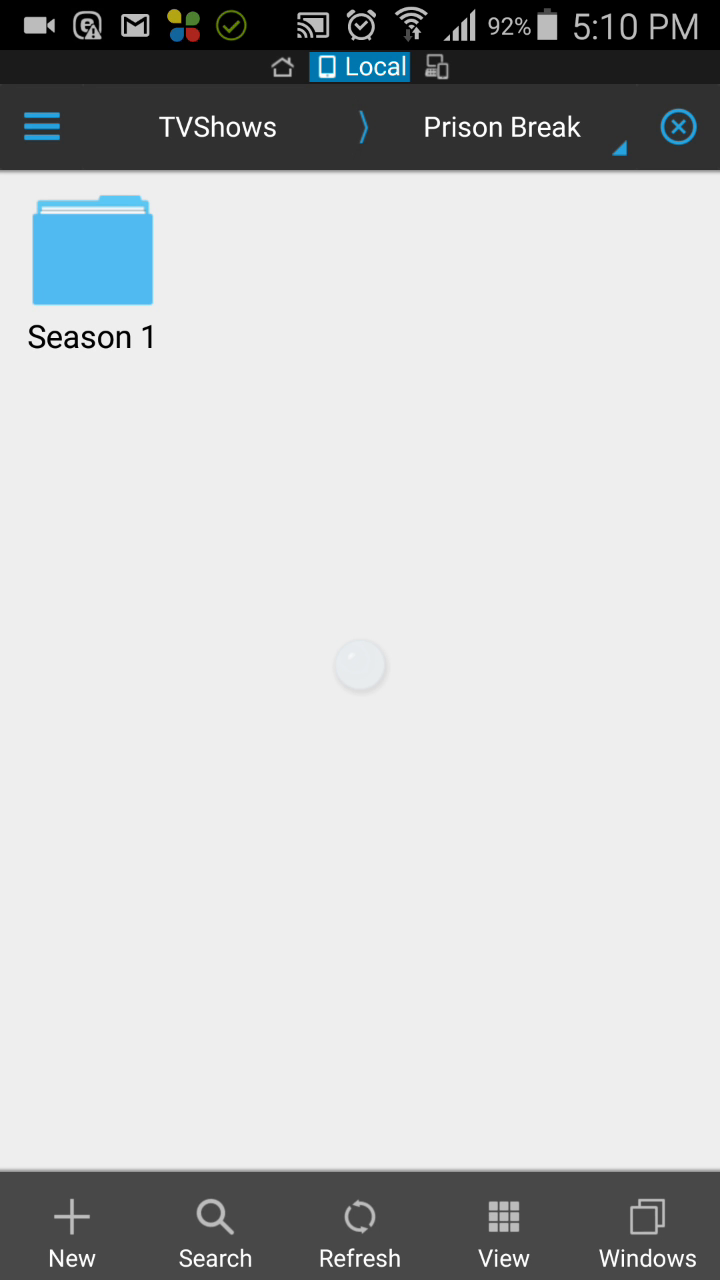
Copy the Prison Break episode from the Season 1 folder so it is held for pasting.
left_click(92, 256)
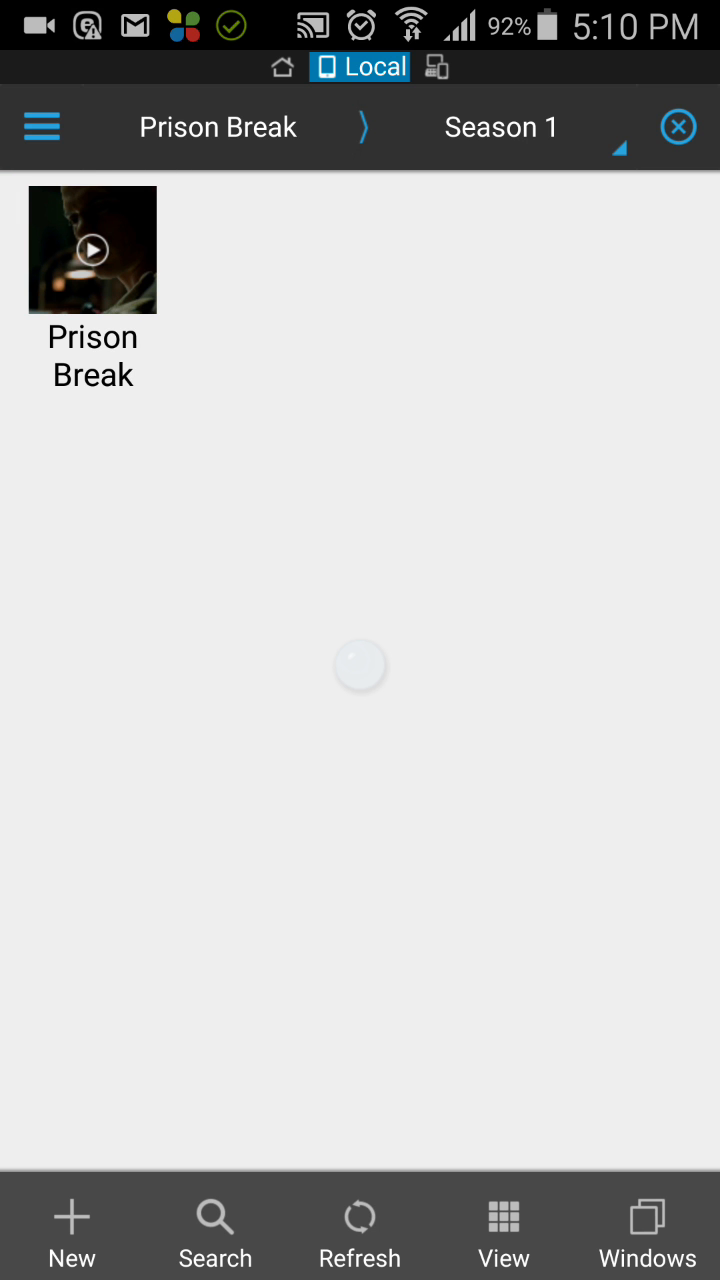
left_click(94, 256)
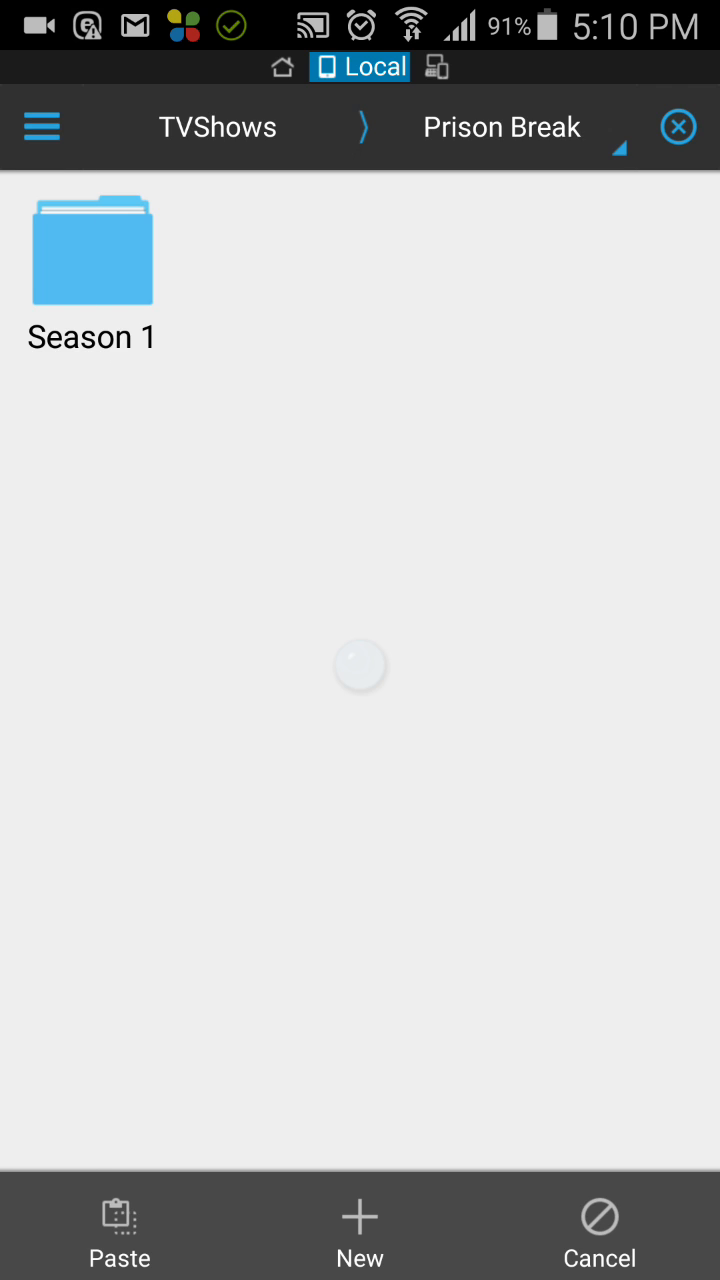
Show the Fast Access panel with the Tools section collapsed, keeping the episode held.
left_click(42, 126)
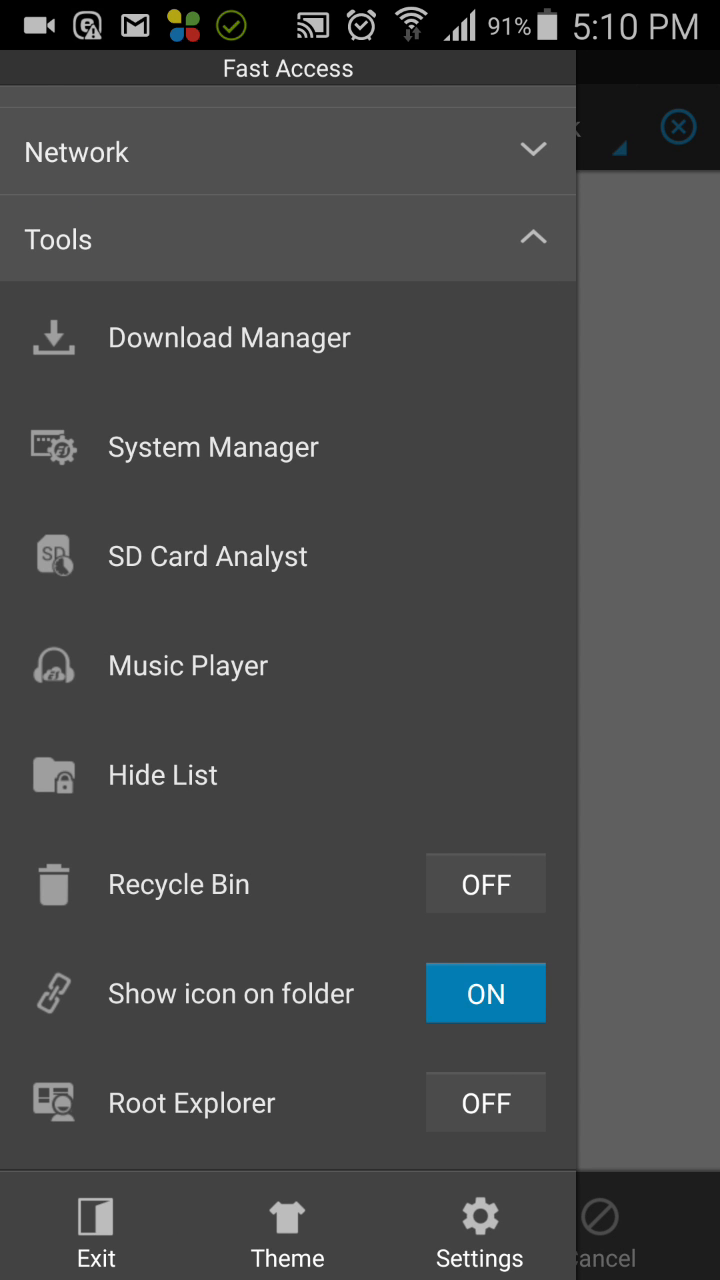
scroll("down", 3)
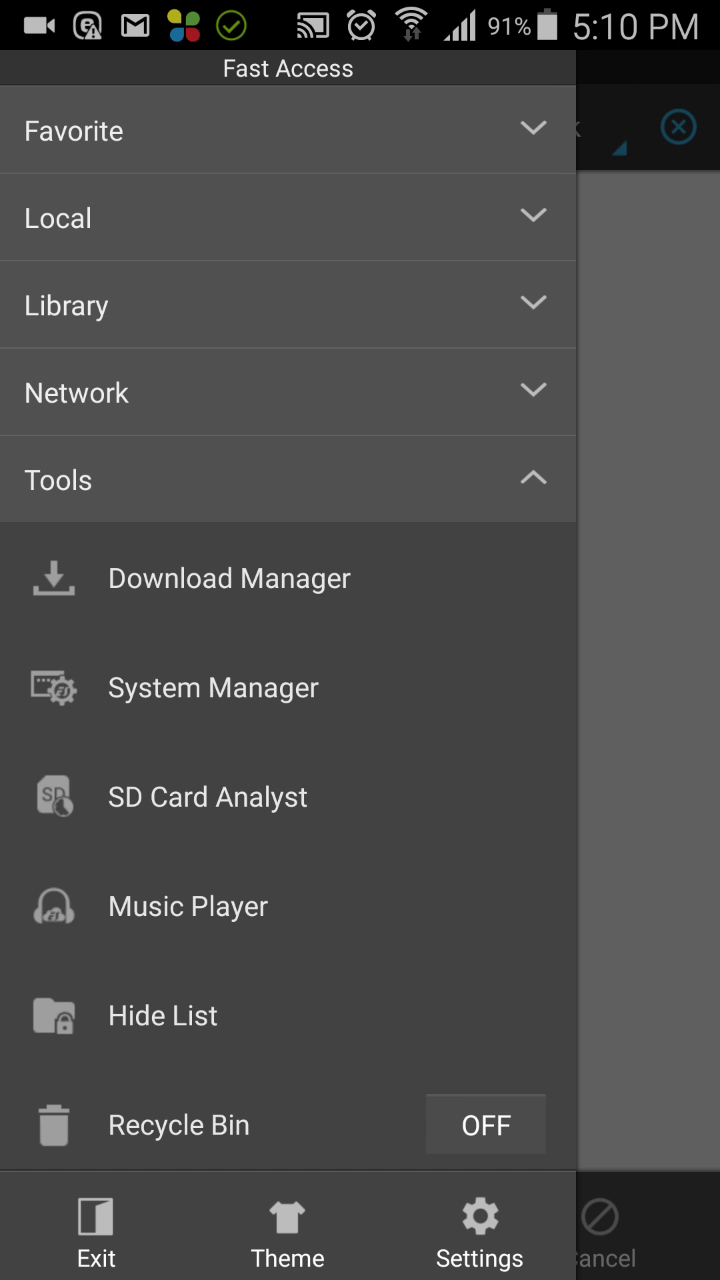
left_click(288, 480)
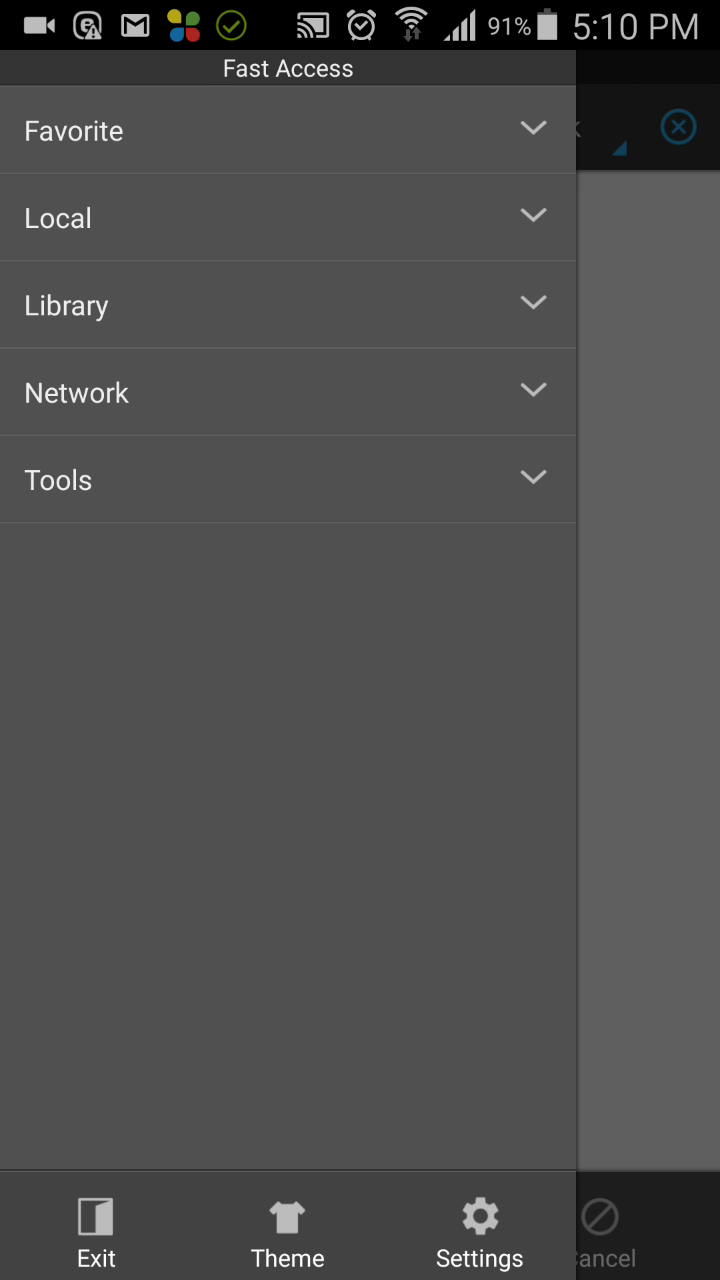